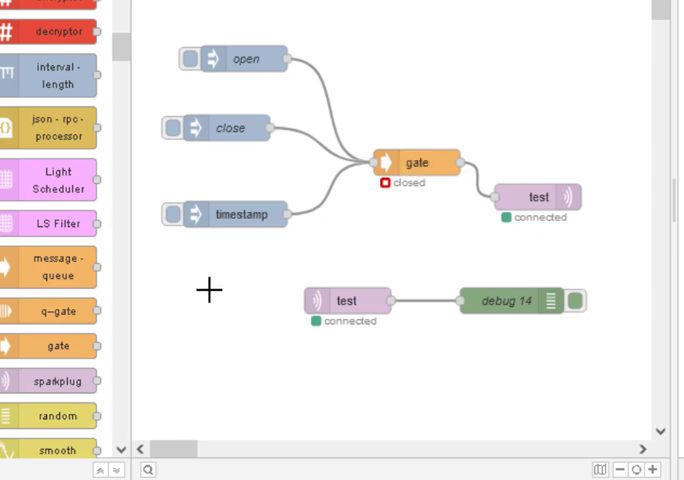
mouse_move(402, 308)
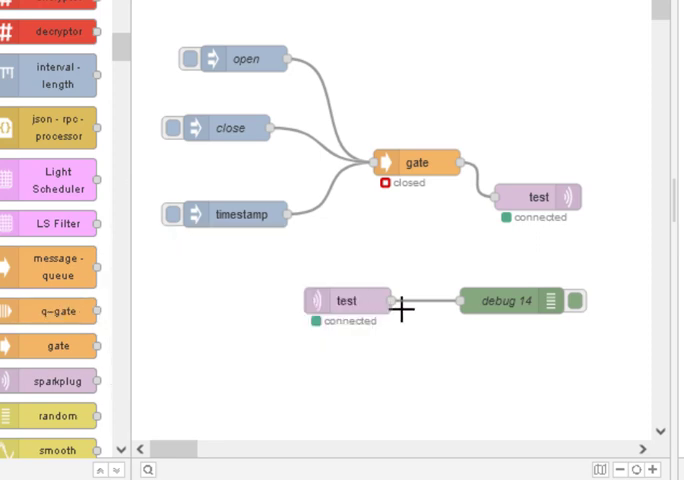
mouse_move(439, 267)
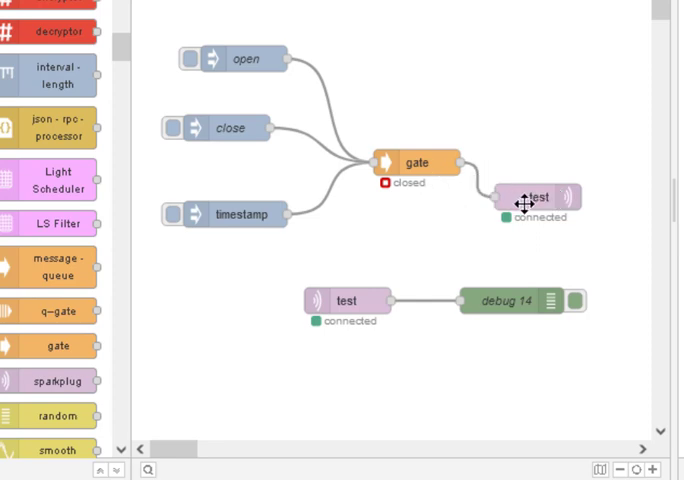
mouse_move(444, 282)
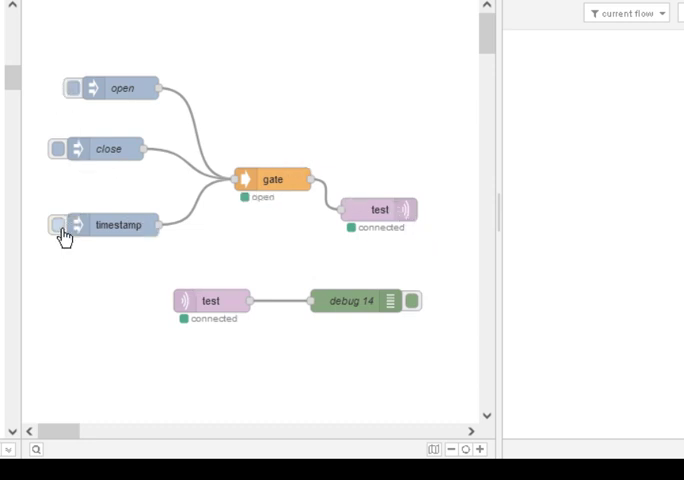
Send a timestamp through the open gate to debug 14, then send the close command
click(74, 223)
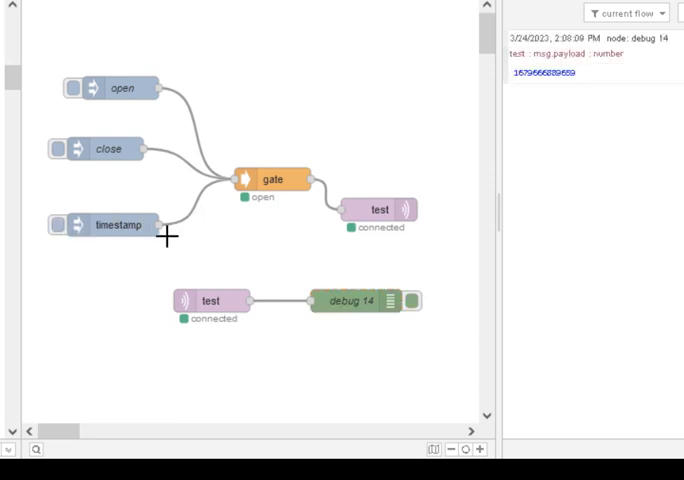
mouse_move(217, 252)
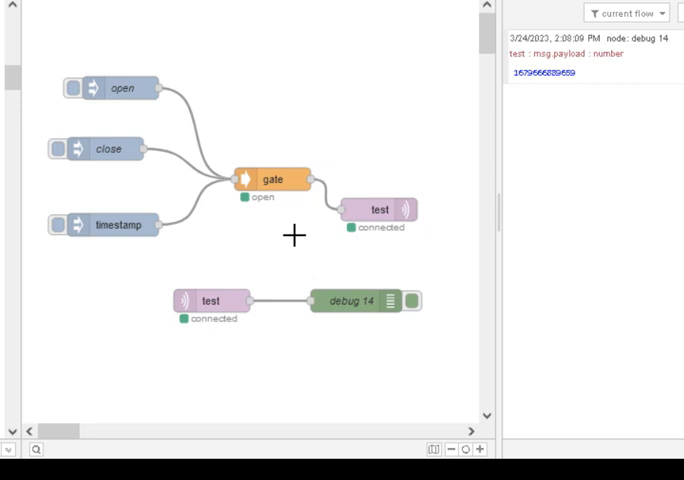
mouse_move(52, 188)
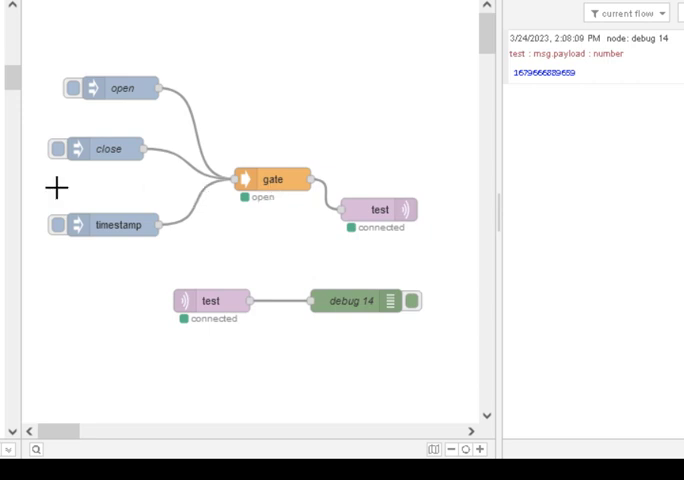
click(71, 148)
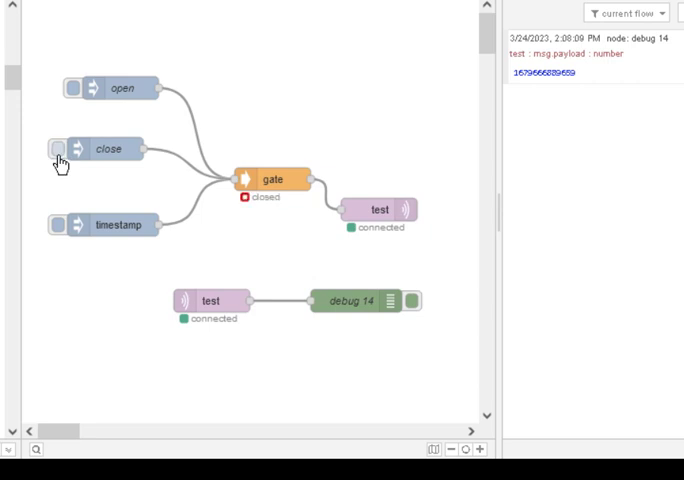
mouse_move(294, 224)
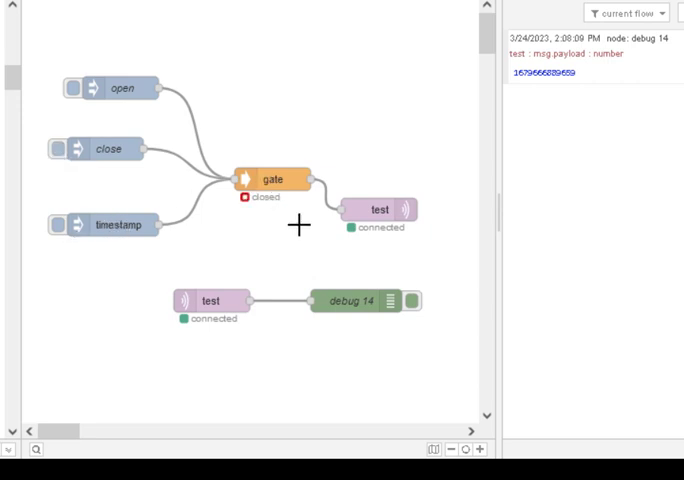
mouse_move(256, 207)
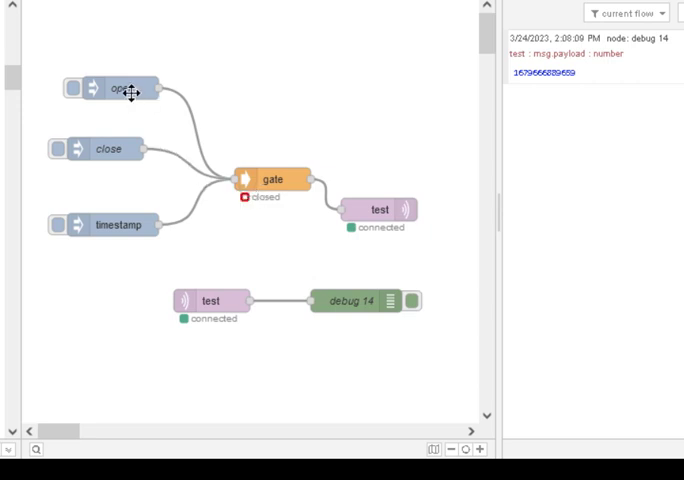
double_click(114, 87)
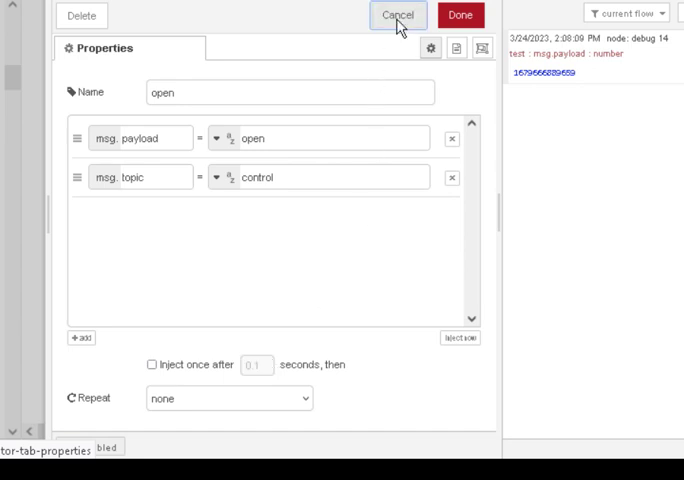
click(400, 15)
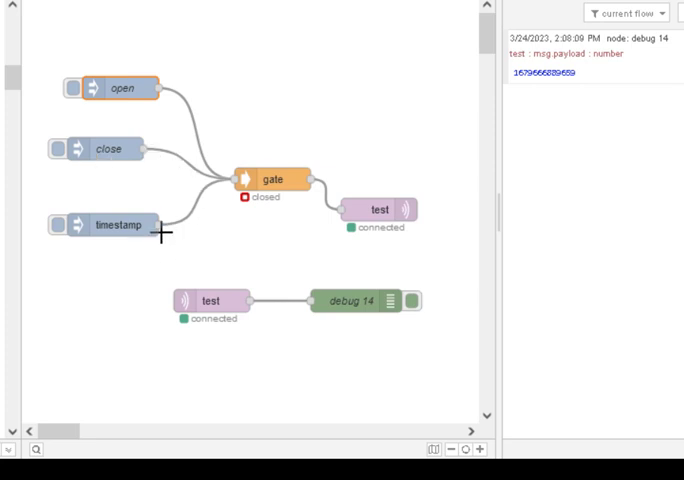
mouse_move(122, 248)
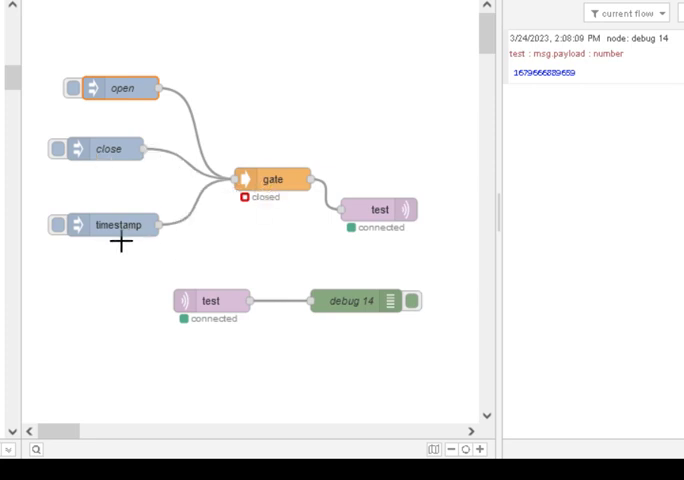
mouse_move(122, 234)
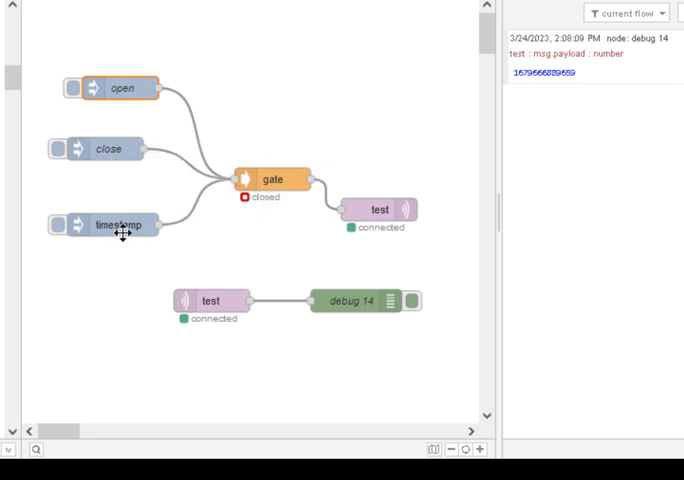
mouse_move(124, 228)
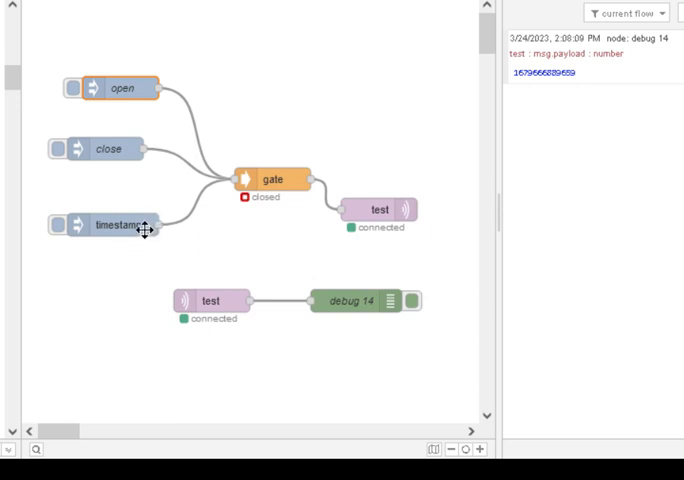
mouse_move(383, 144)
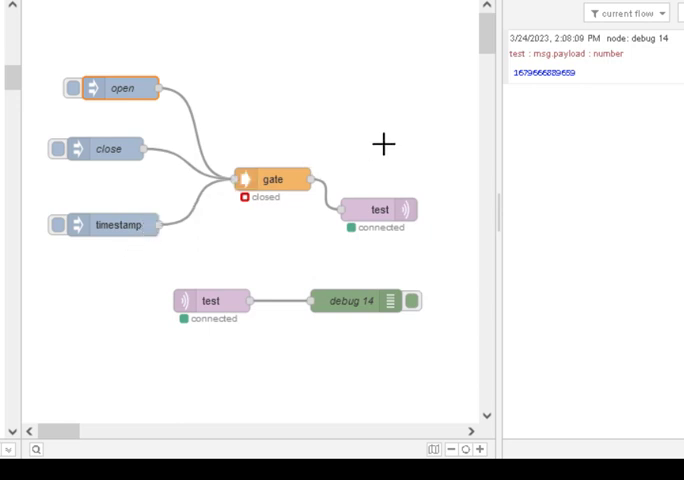
mouse_move(426, 138)
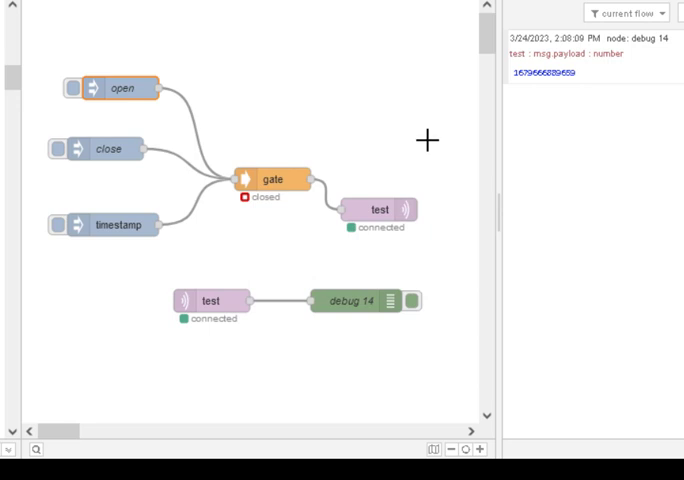
mouse_move(409, 150)
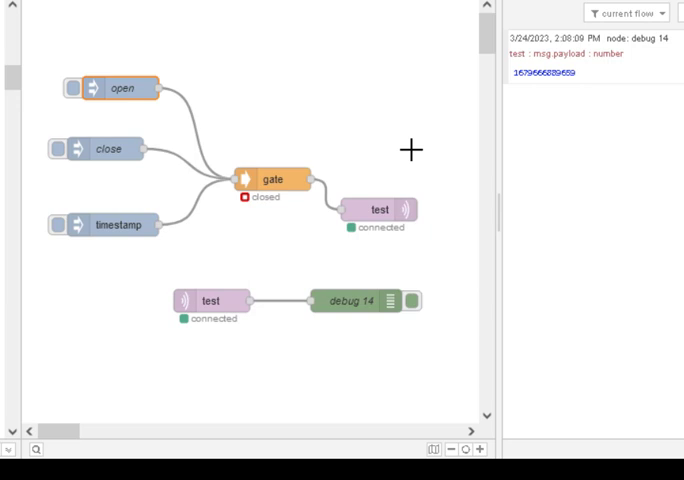
mouse_move(275, 215)
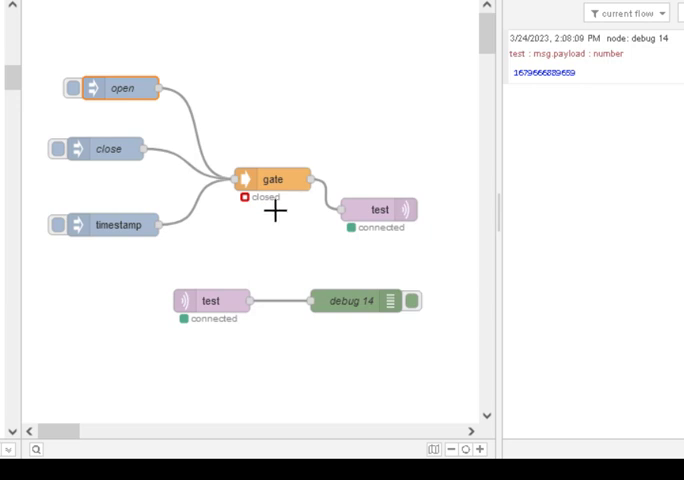
mouse_move(268, 192)
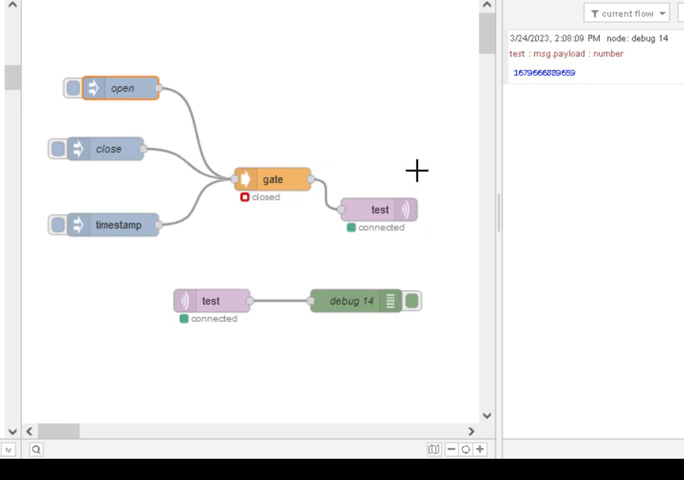
mouse_move(278, 190)
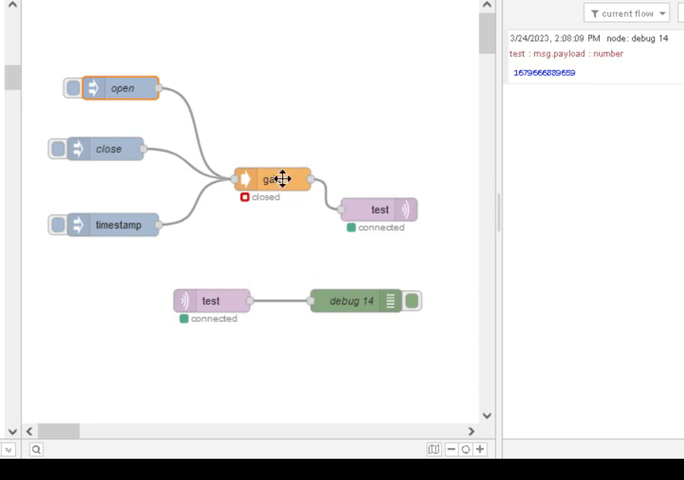
Review the gate node's control topic and default state, then close its settings unchanged
double_click(275, 179)
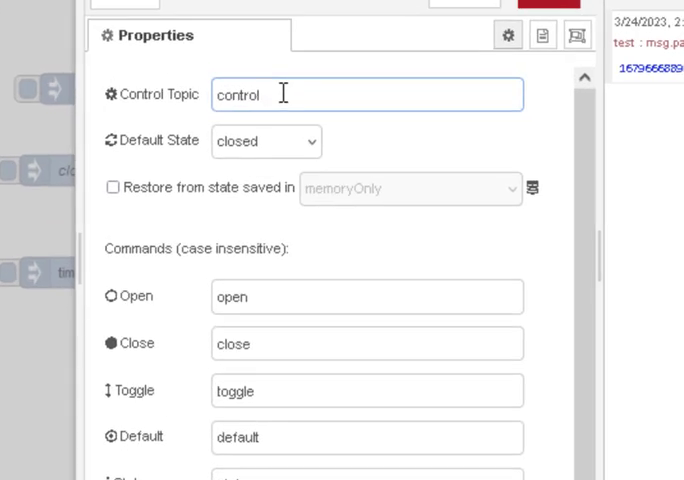
mouse_move(360, 152)
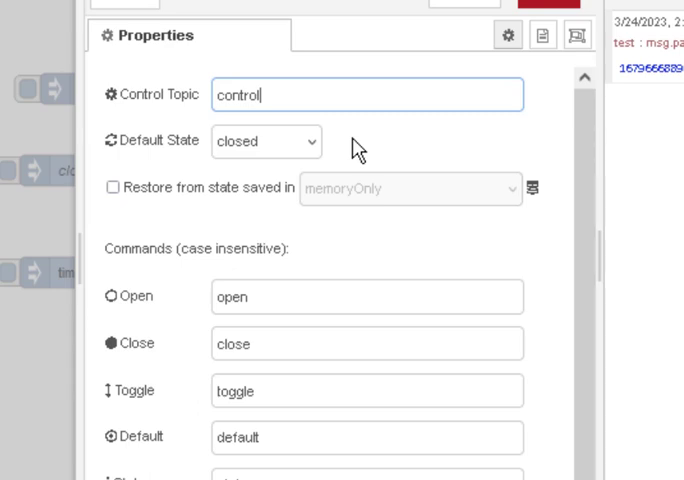
mouse_move(262, 152)
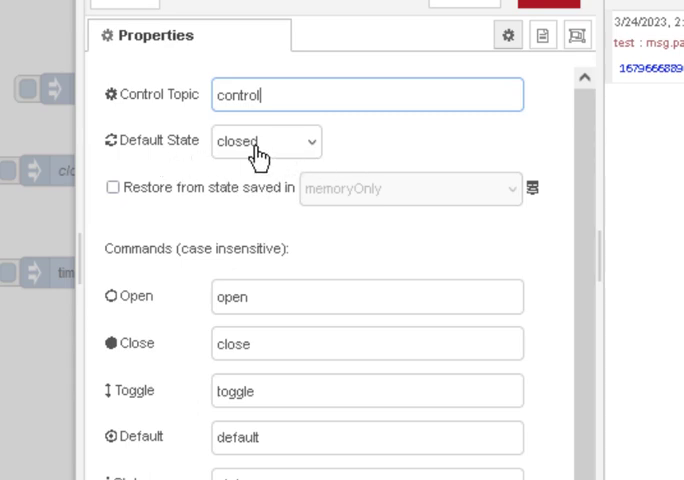
mouse_move(302, 172)
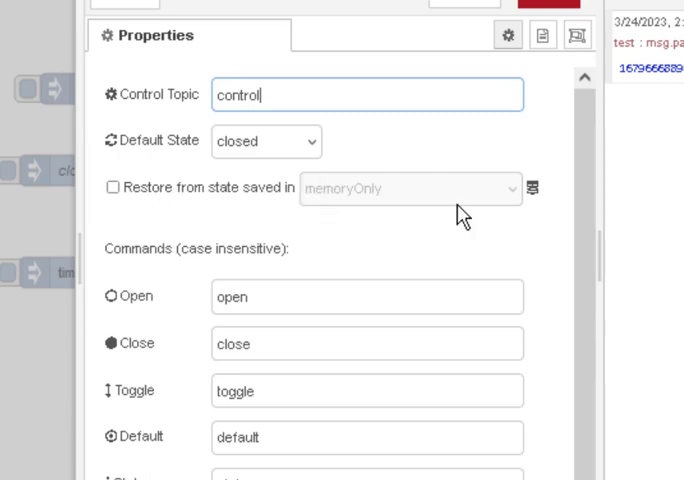
mouse_move(168, 217)
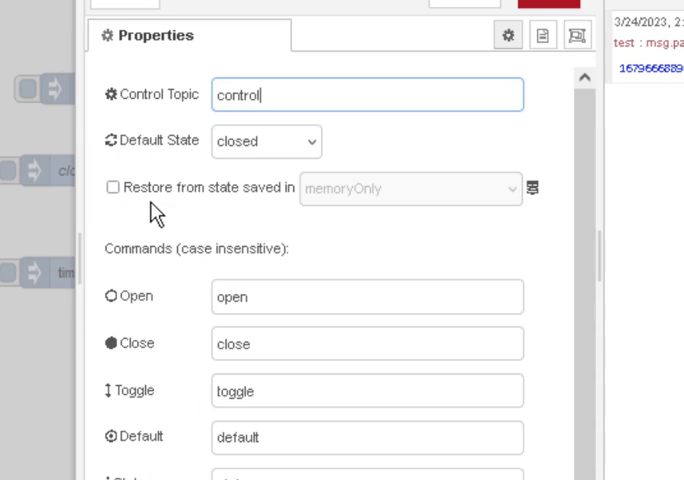
mouse_move(268, 200)
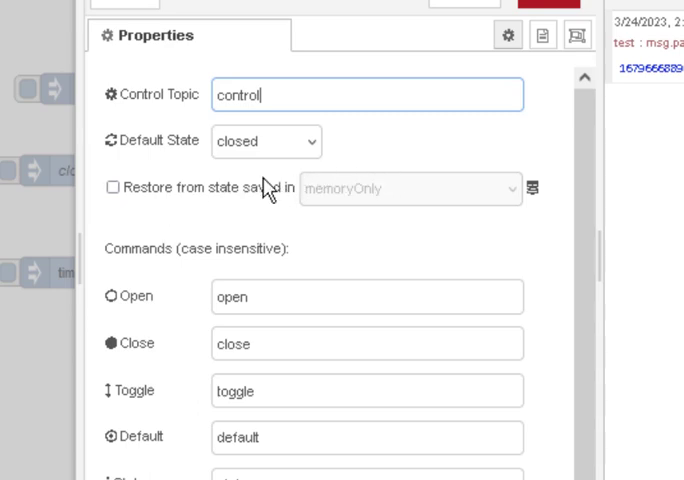
mouse_move(280, 155)
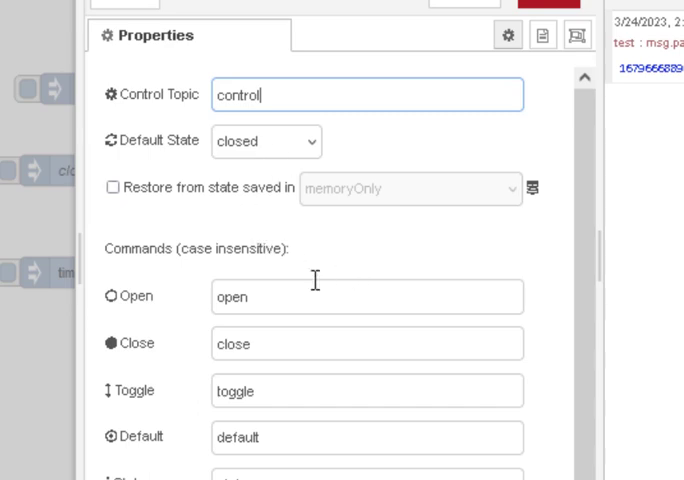
mouse_move(285, 345)
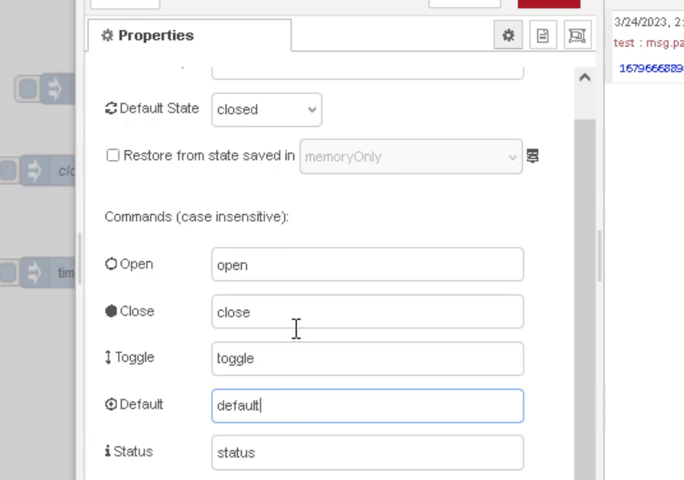
click(367, 453)
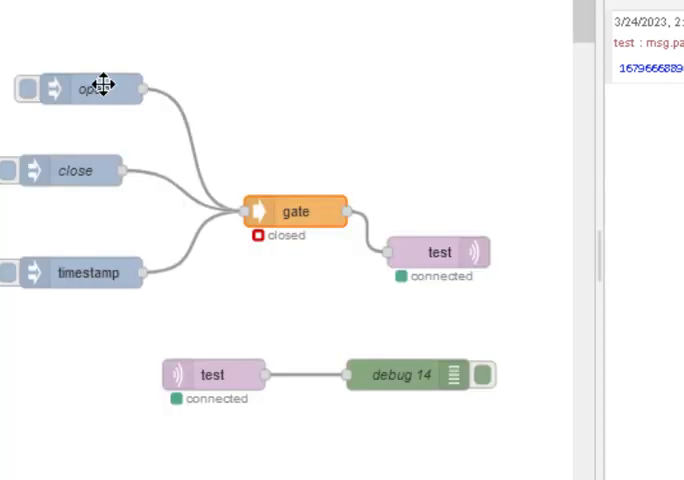
double_click(82, 87)
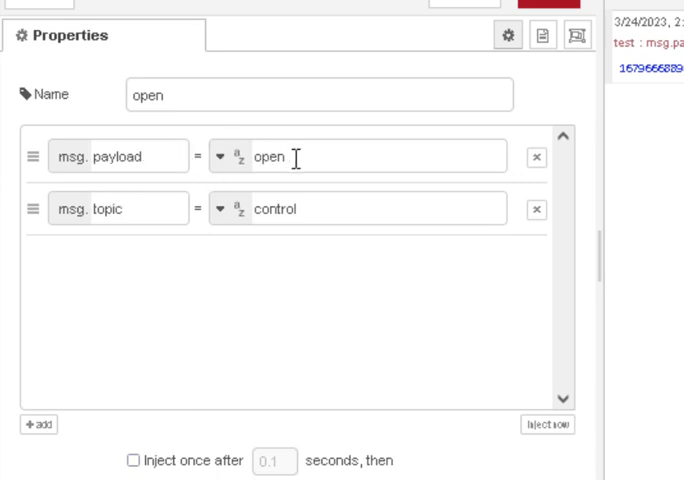
click(370, 210)
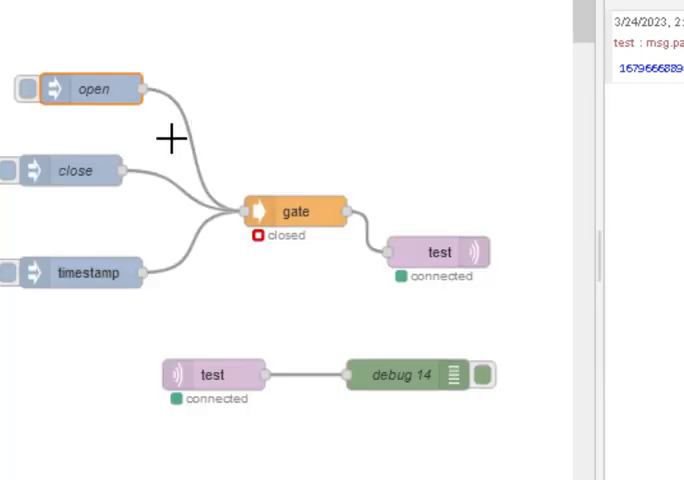
click(78, 170)
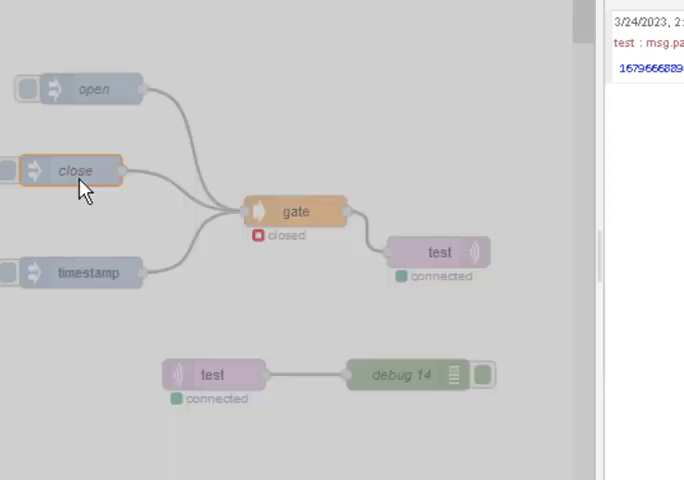
double_click(78, 169)
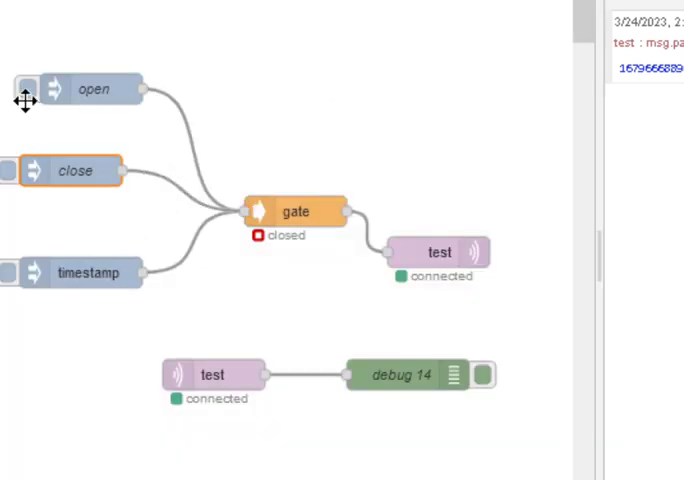
click(10, 169)
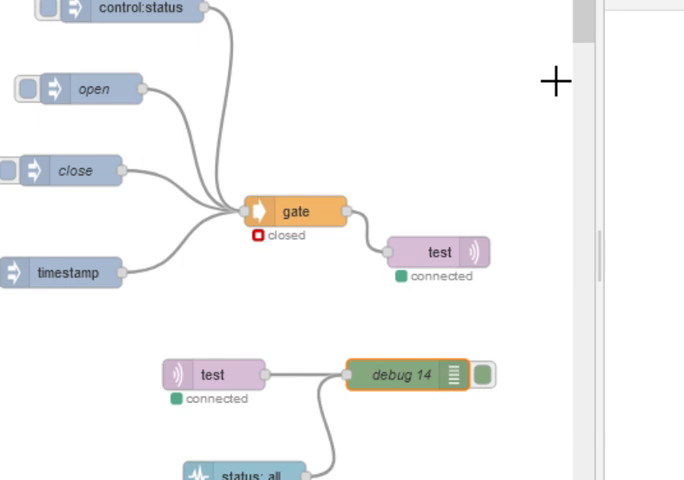
Select the control:status inject node and open its settings
click(120, 12)
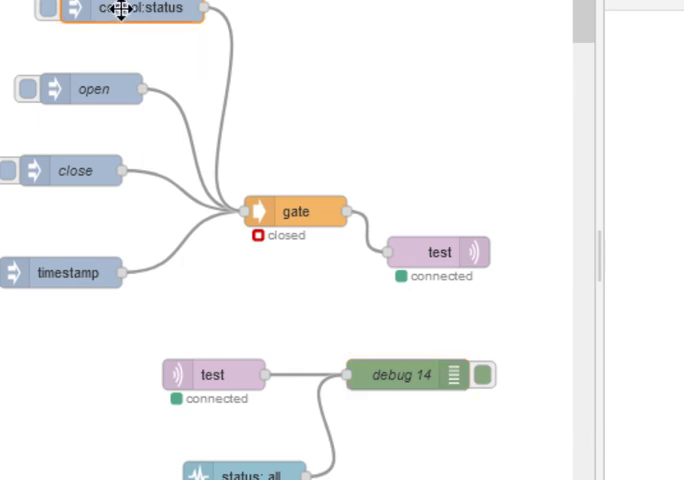
double_click(135, 13)
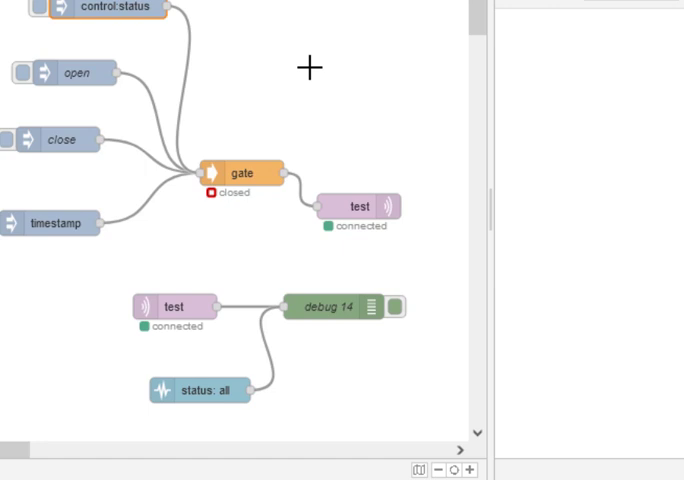
mouse_move(252, 335)
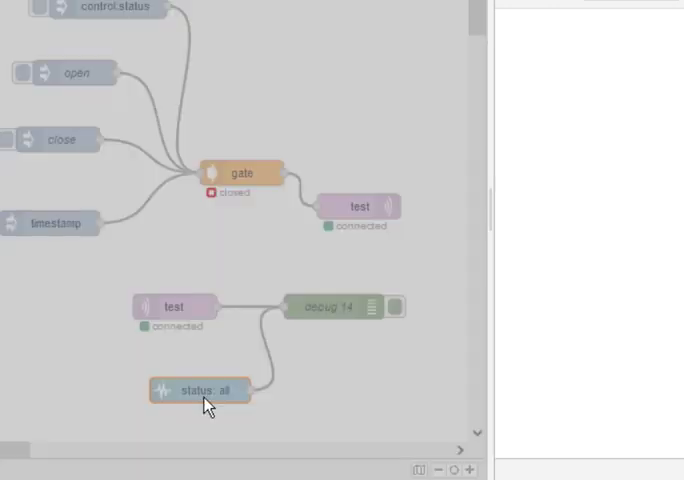
Set the status node to report status from selected nodes
double_click(203, 392)
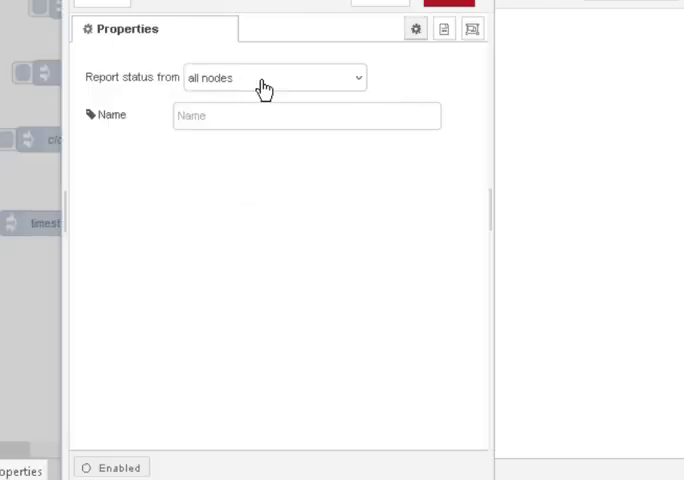
mouse_move(395, 10)
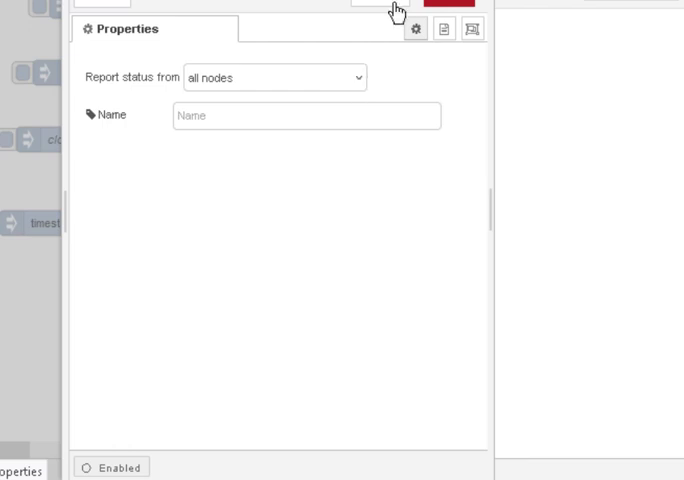
click(268, 71)
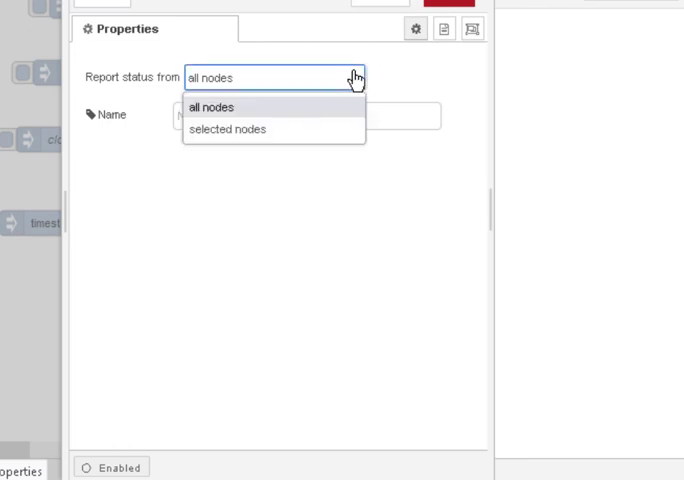
click(228, 129)
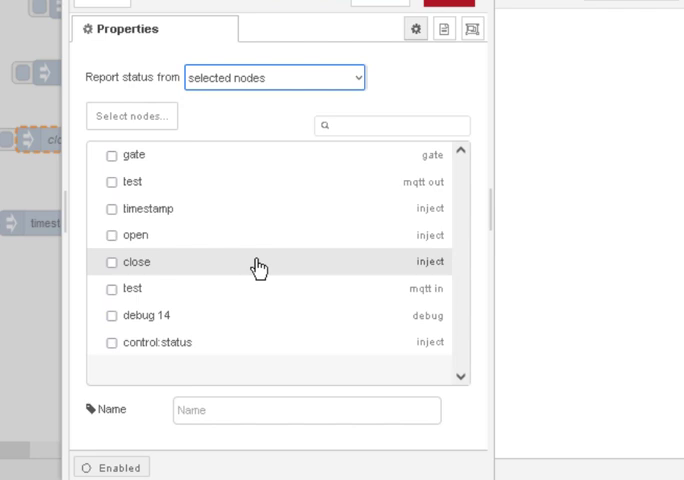
mouse_move(118, 164)
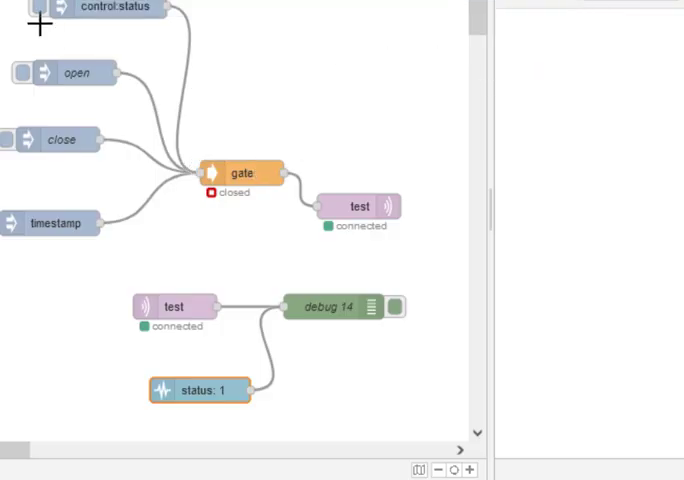
Request gate status and expand the closed and open status messages in debug
click(396, 306)
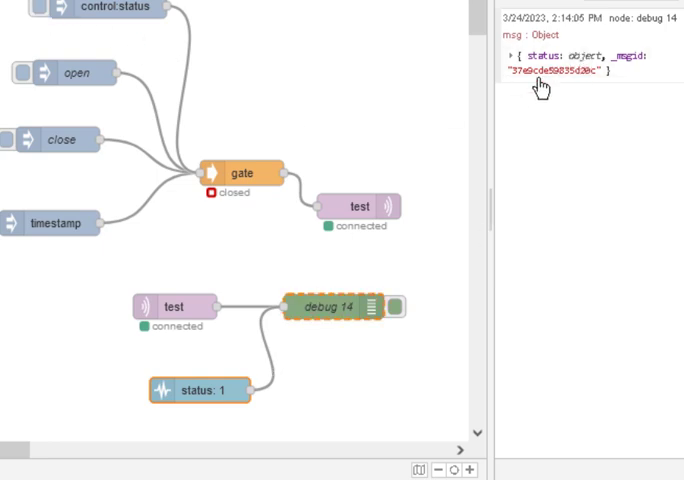
click(513, 54)
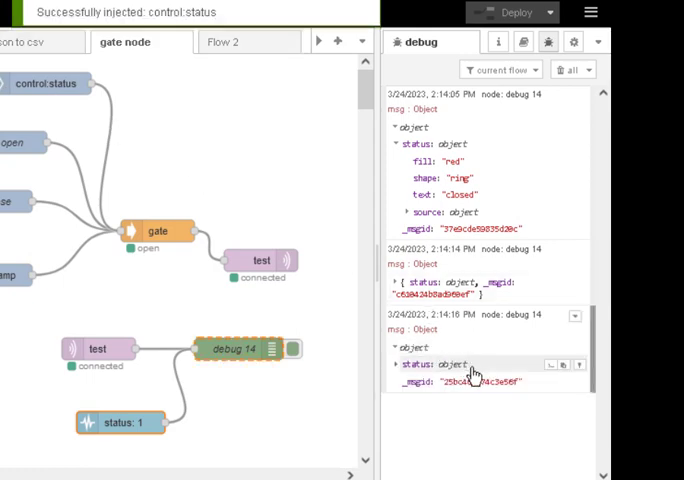
click(413, 361)
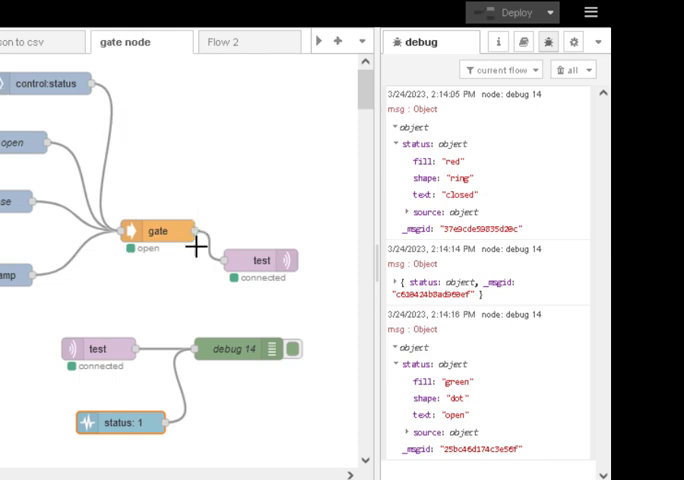
mouse_move(269, 154)
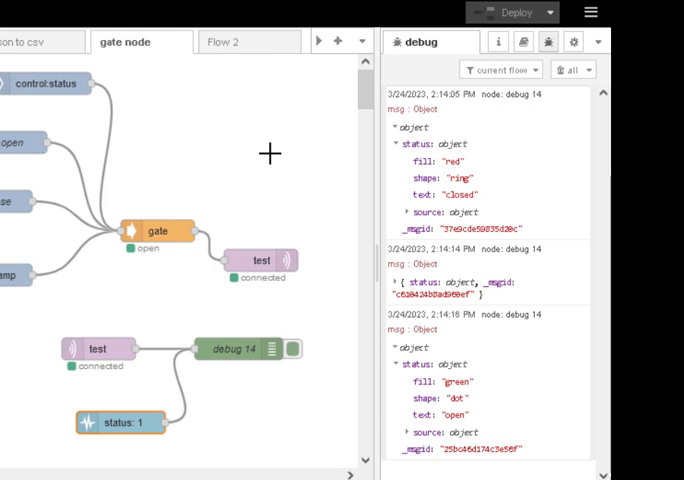
mouse_move(199, 449)
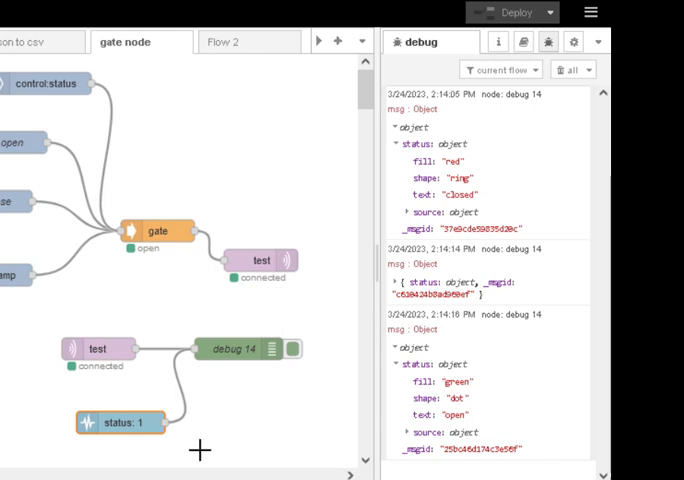